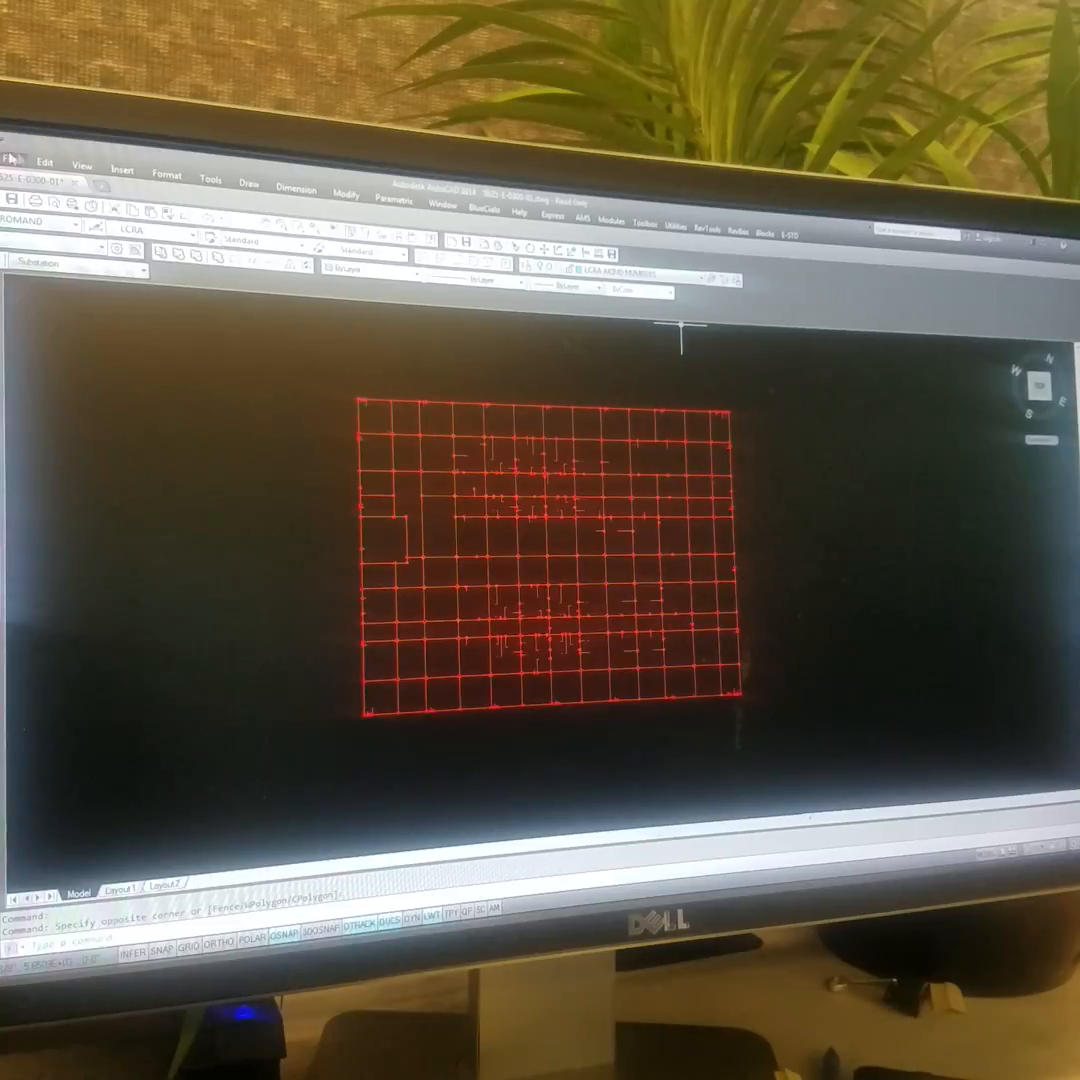
Run Check Ground Linetypes on the grid and confirm all conductors use known linetypes.
left_click(45, 164)
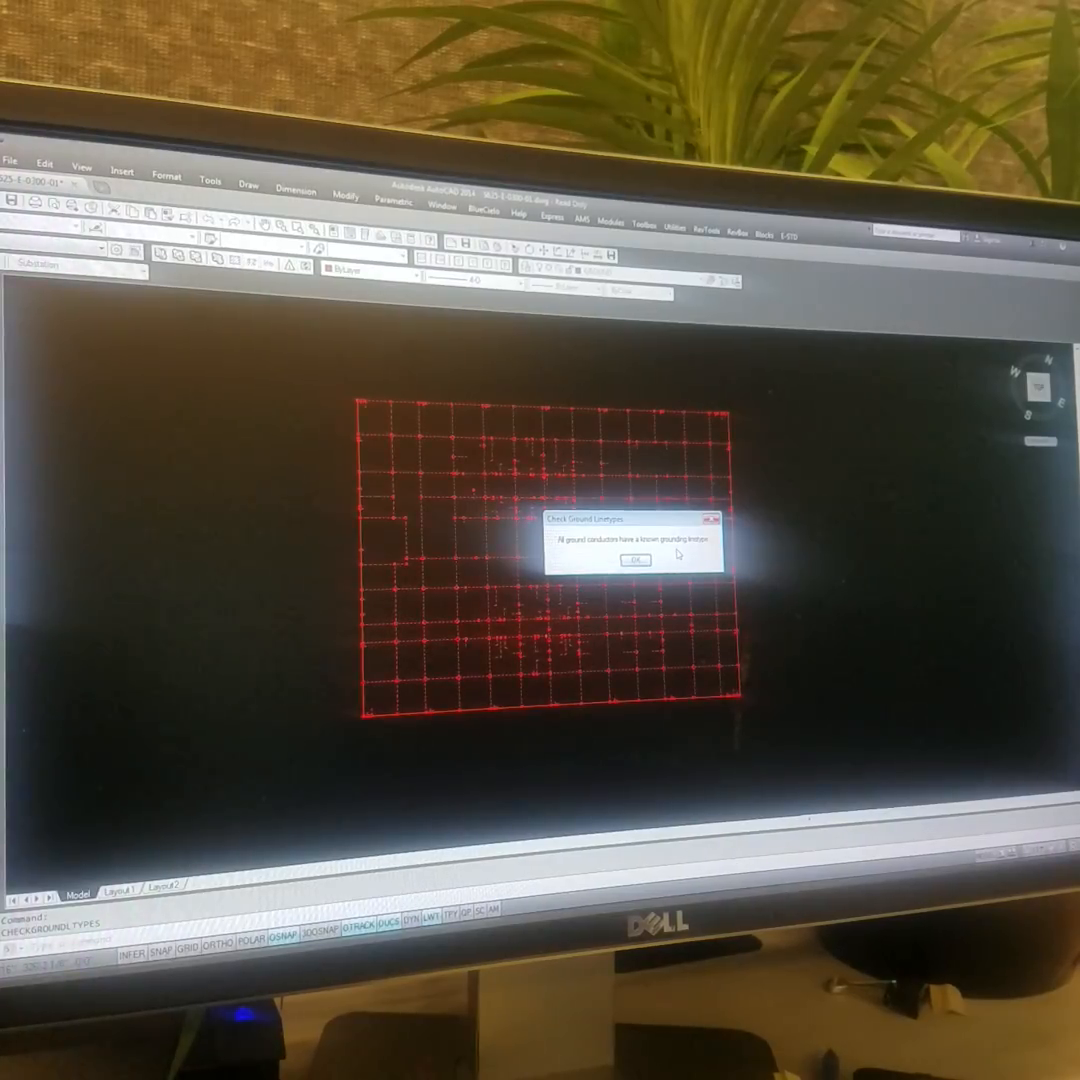
Dismiss the linetype result and run Check Ground Rods, which flags one stray rod.
left_click(637, 559)
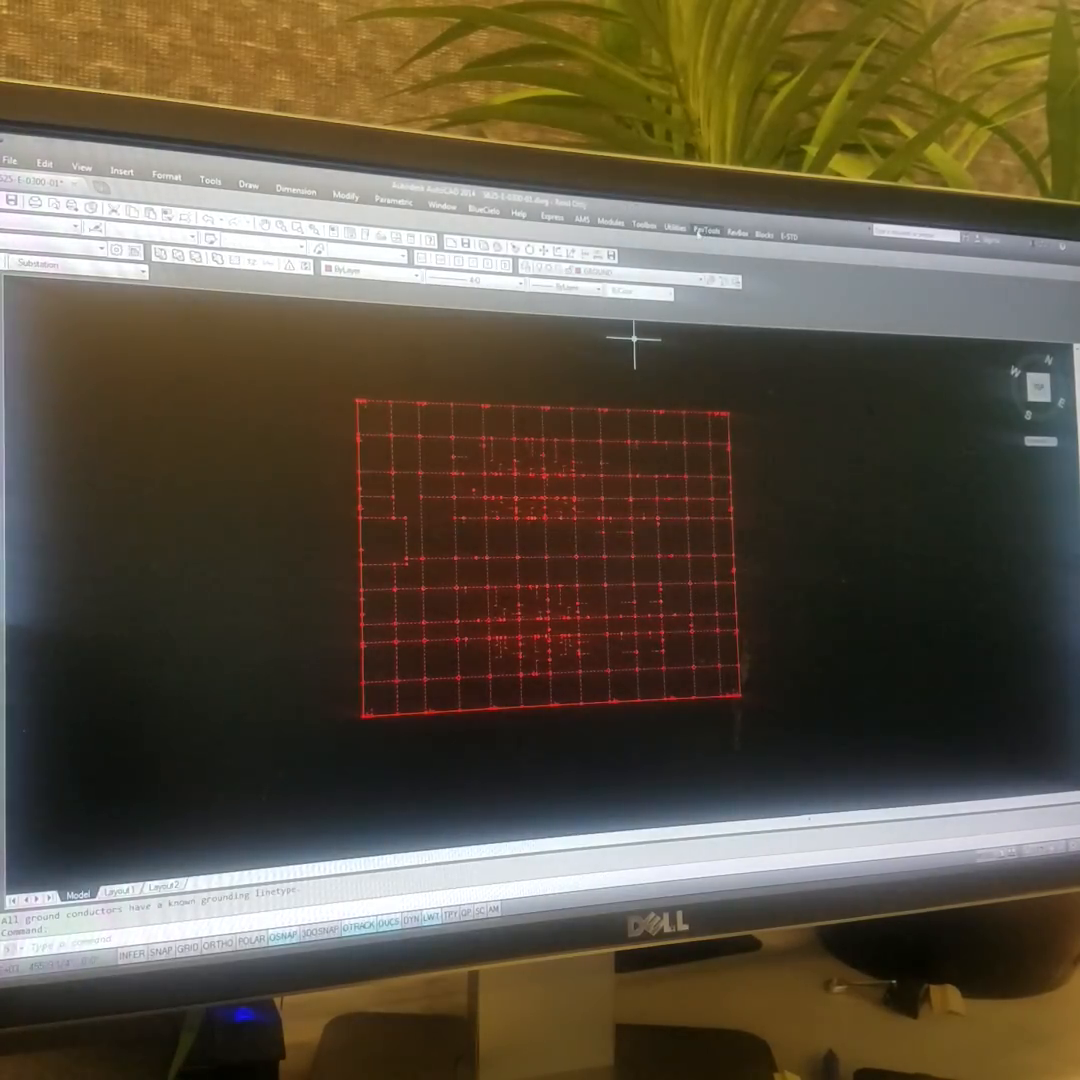
left_click(706, 223)
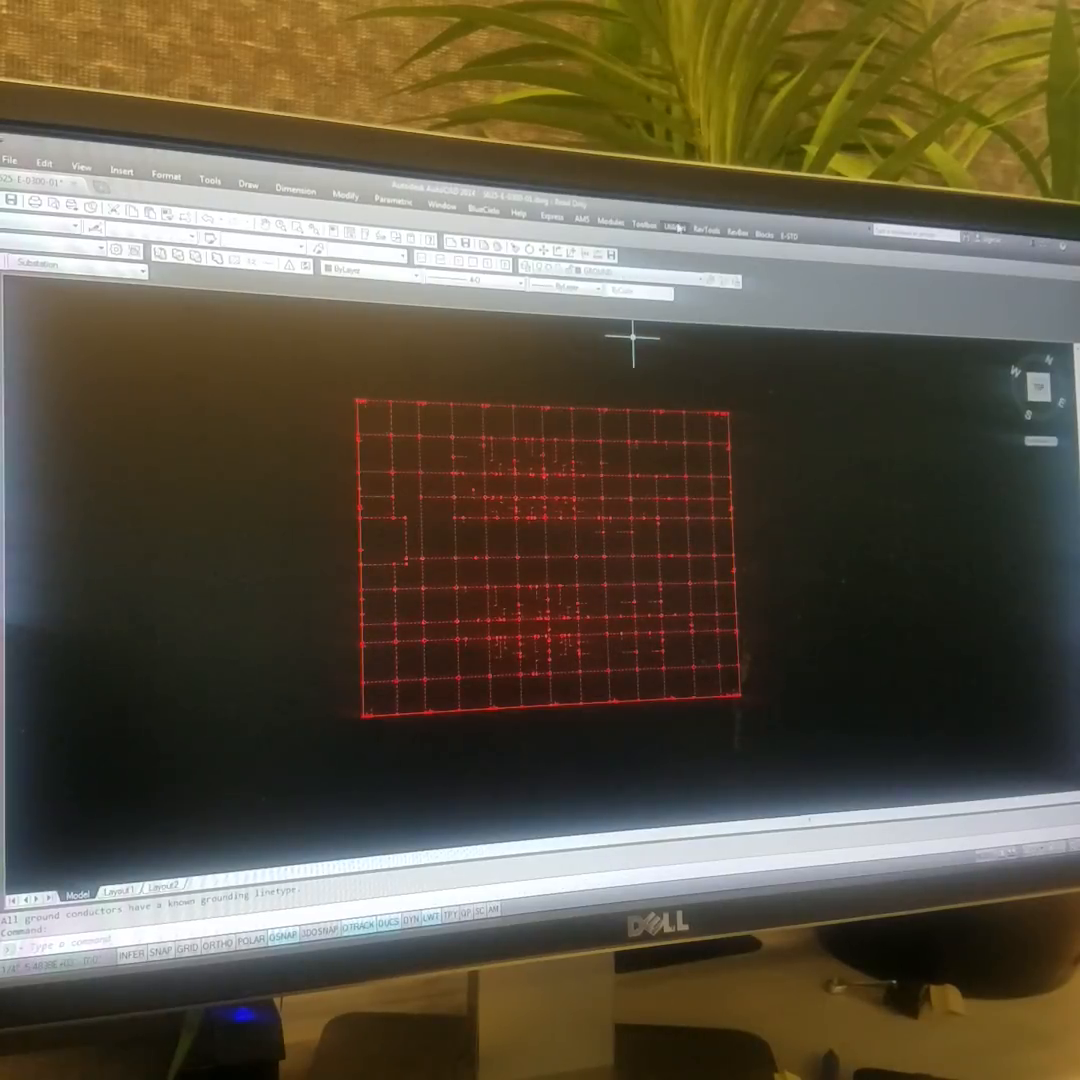
left_click(672, 226)
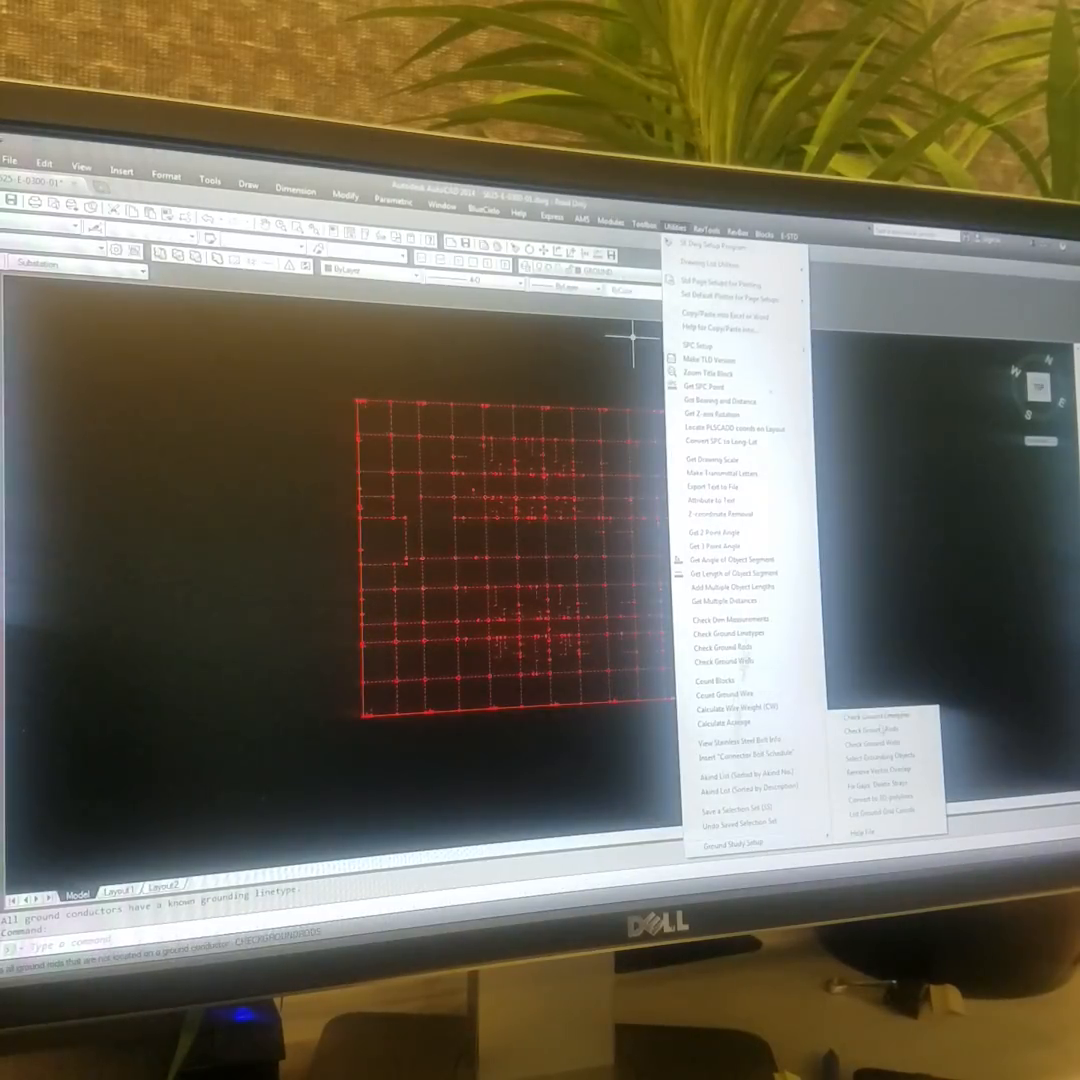
left_click(718, 647)
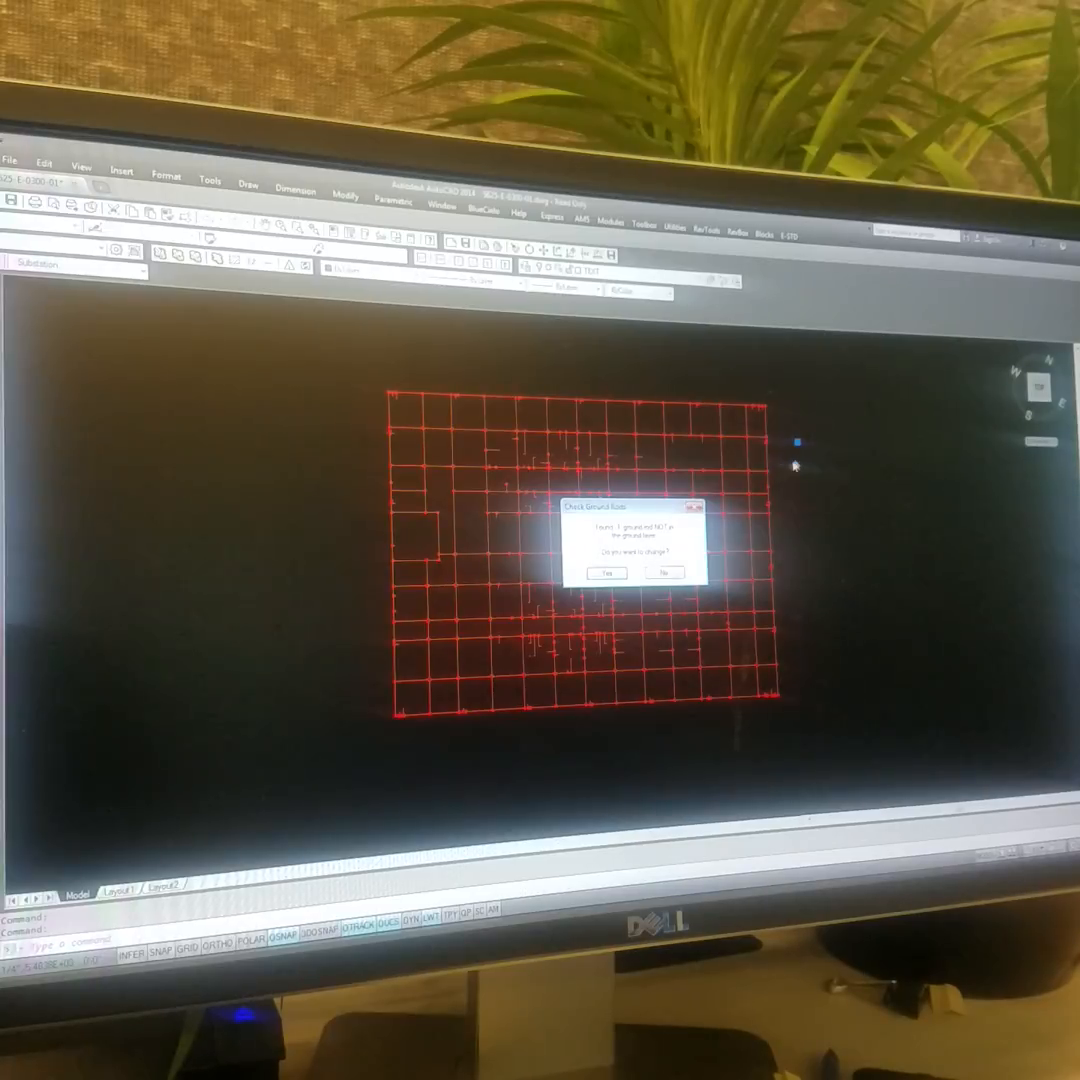
Move the stray rod to the GROUND layer, acknowledge the 24-rod report, and rerun the check.
left_click(604, 572)
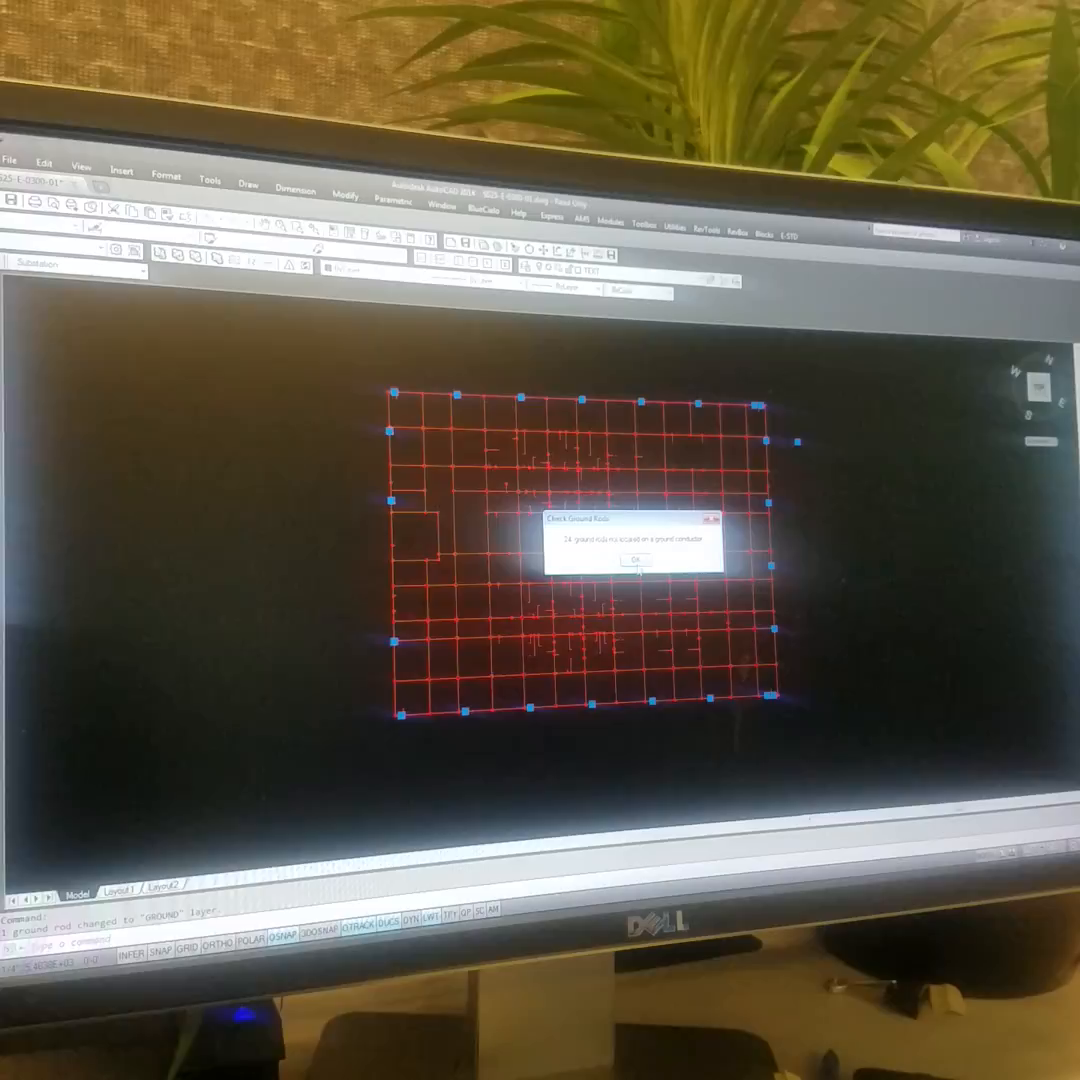
left_click(638, 559)
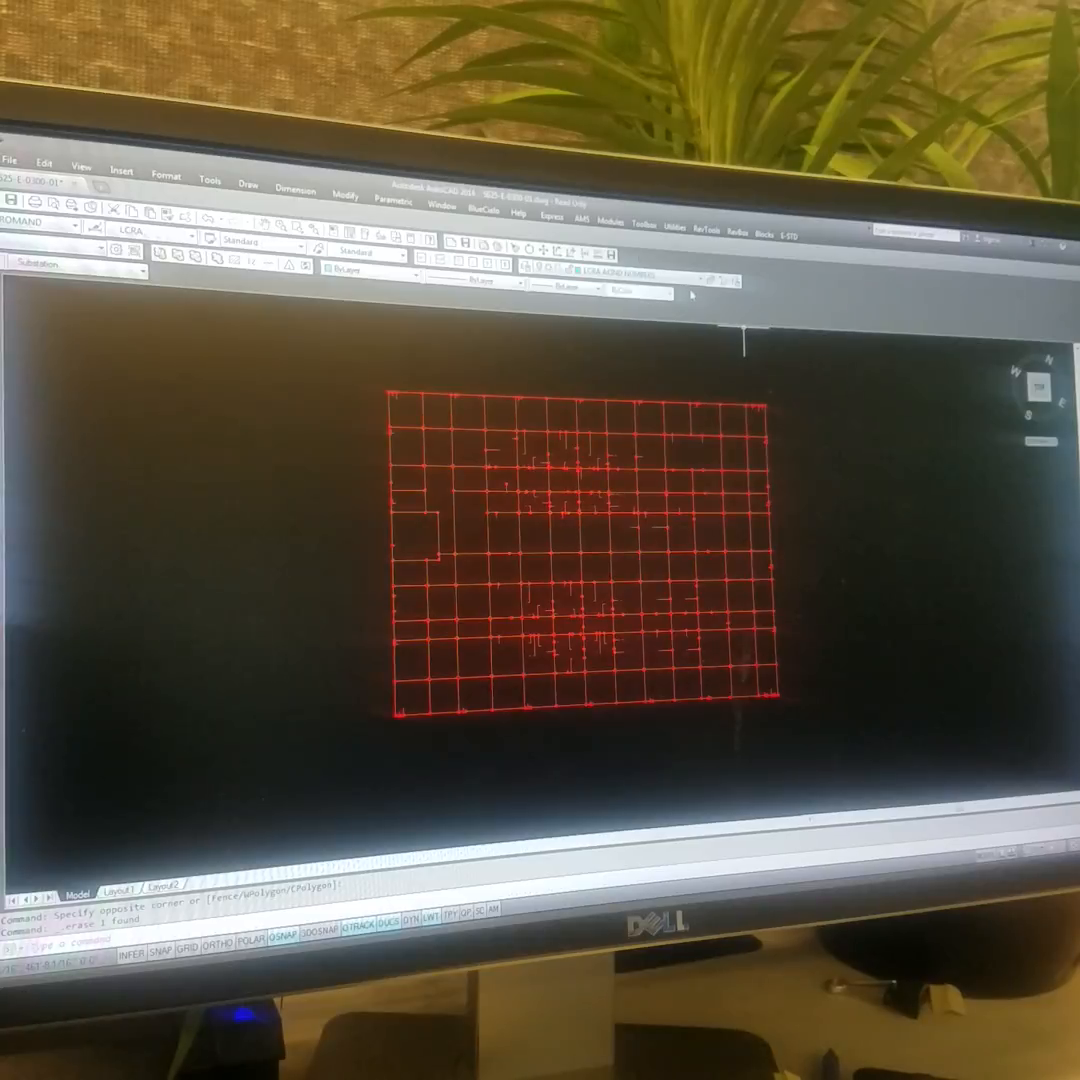
left_click(672, 224)
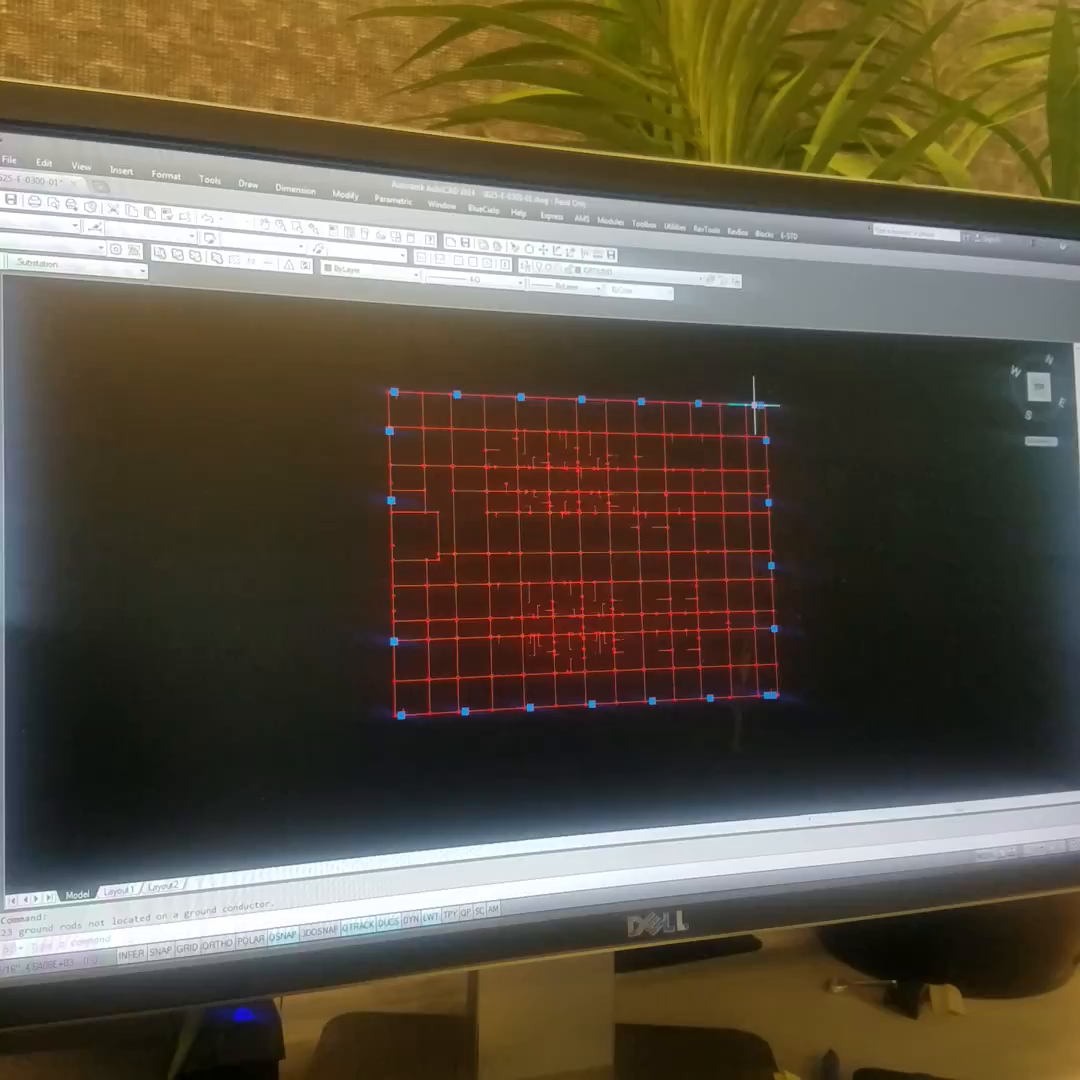
Repeat Check Ground Rods from the right-click menu, again reporting 23 rods off conductors.
right_click(755, 405)
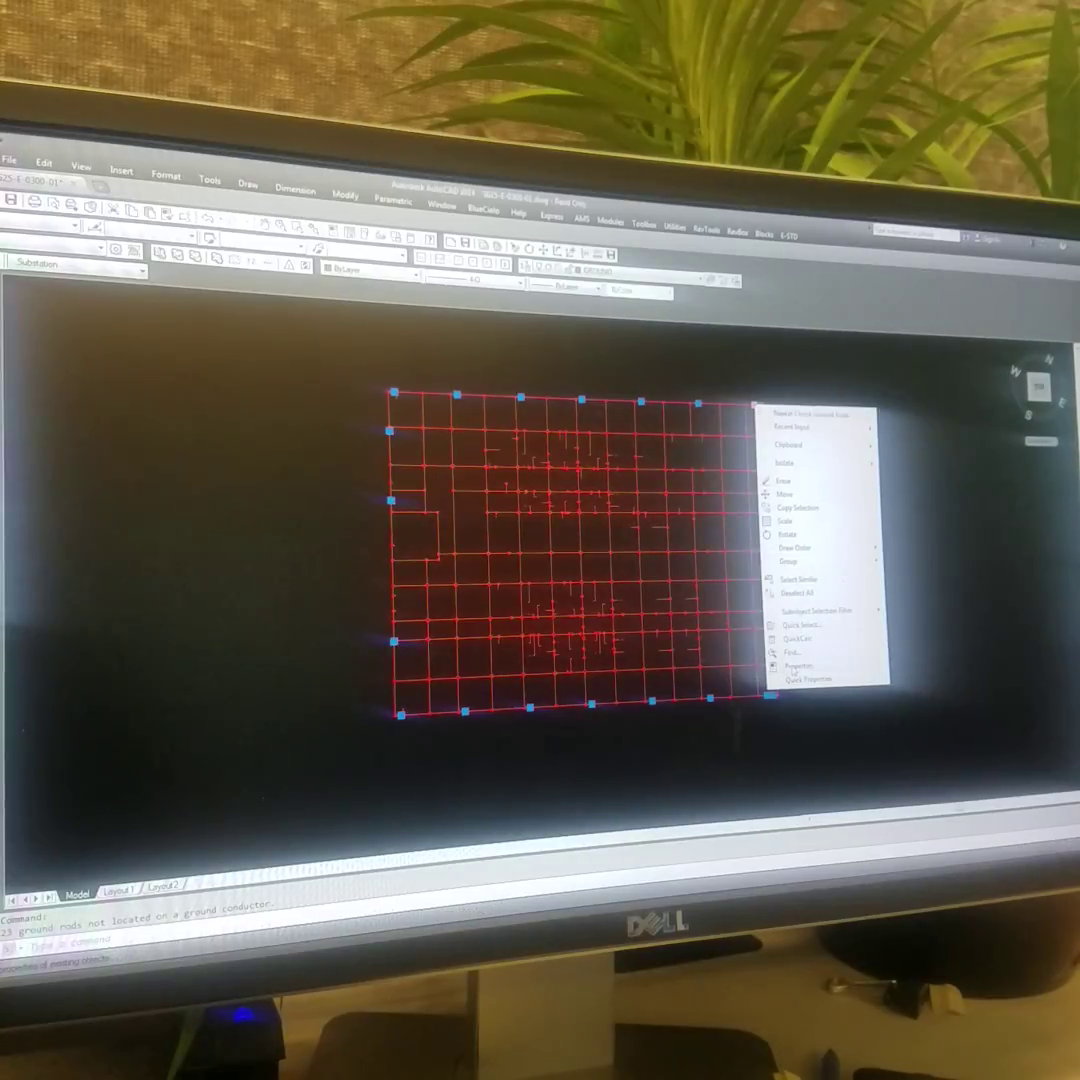
left_click(794, 668)
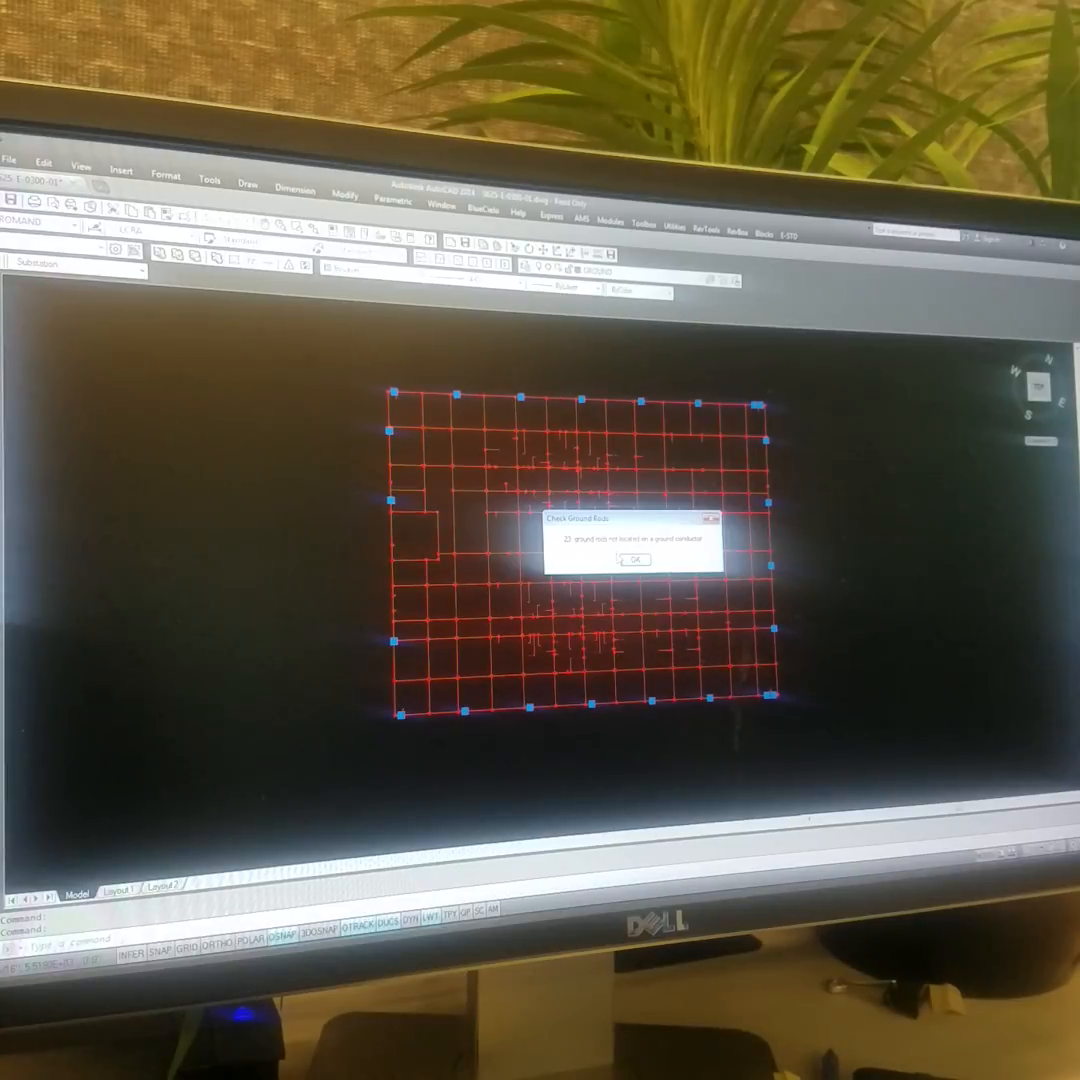
Dismiss the 23-rod report, inspect rods along the grid edge, and rerun the rod check.
left_click(635, 560)
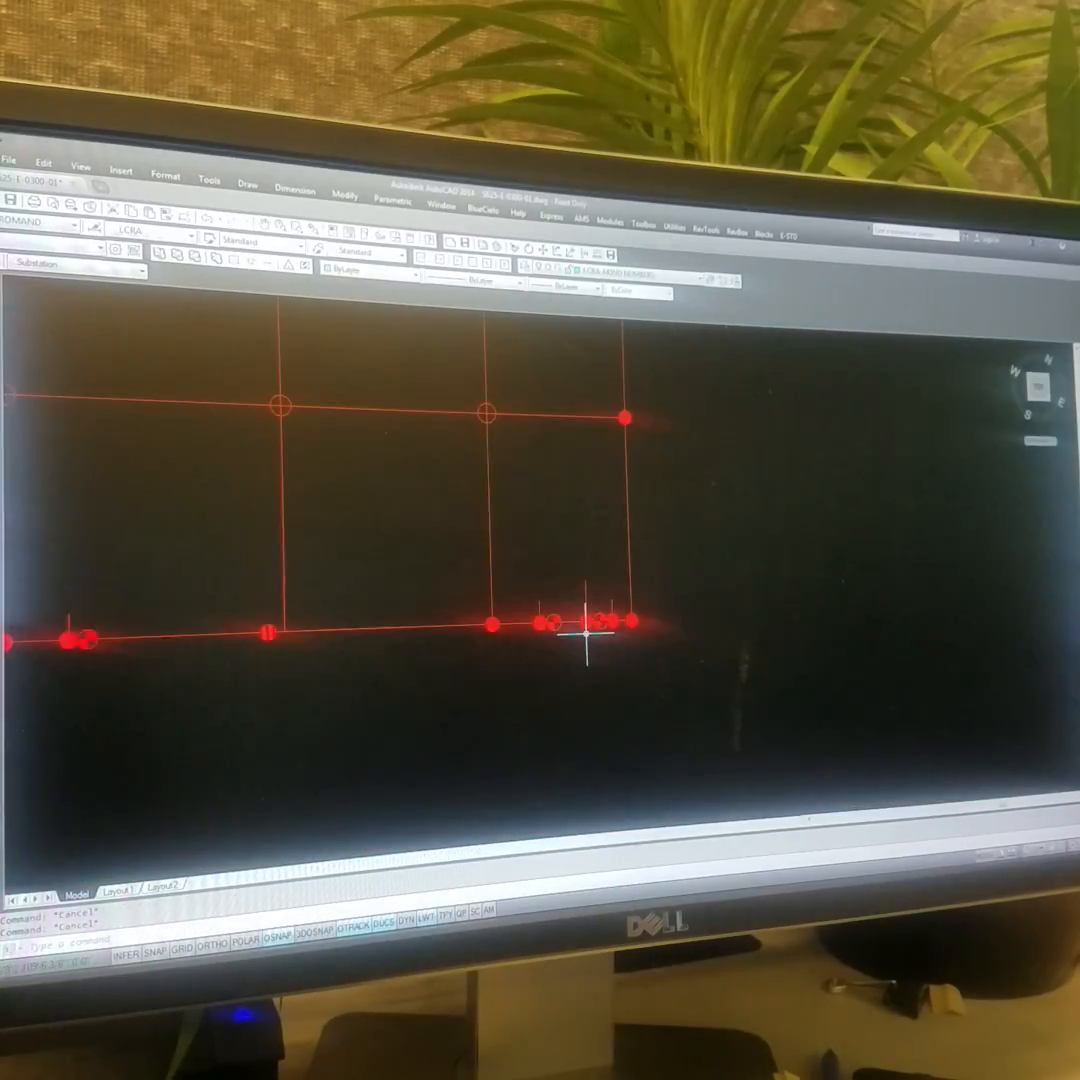
left_click(667, 212)
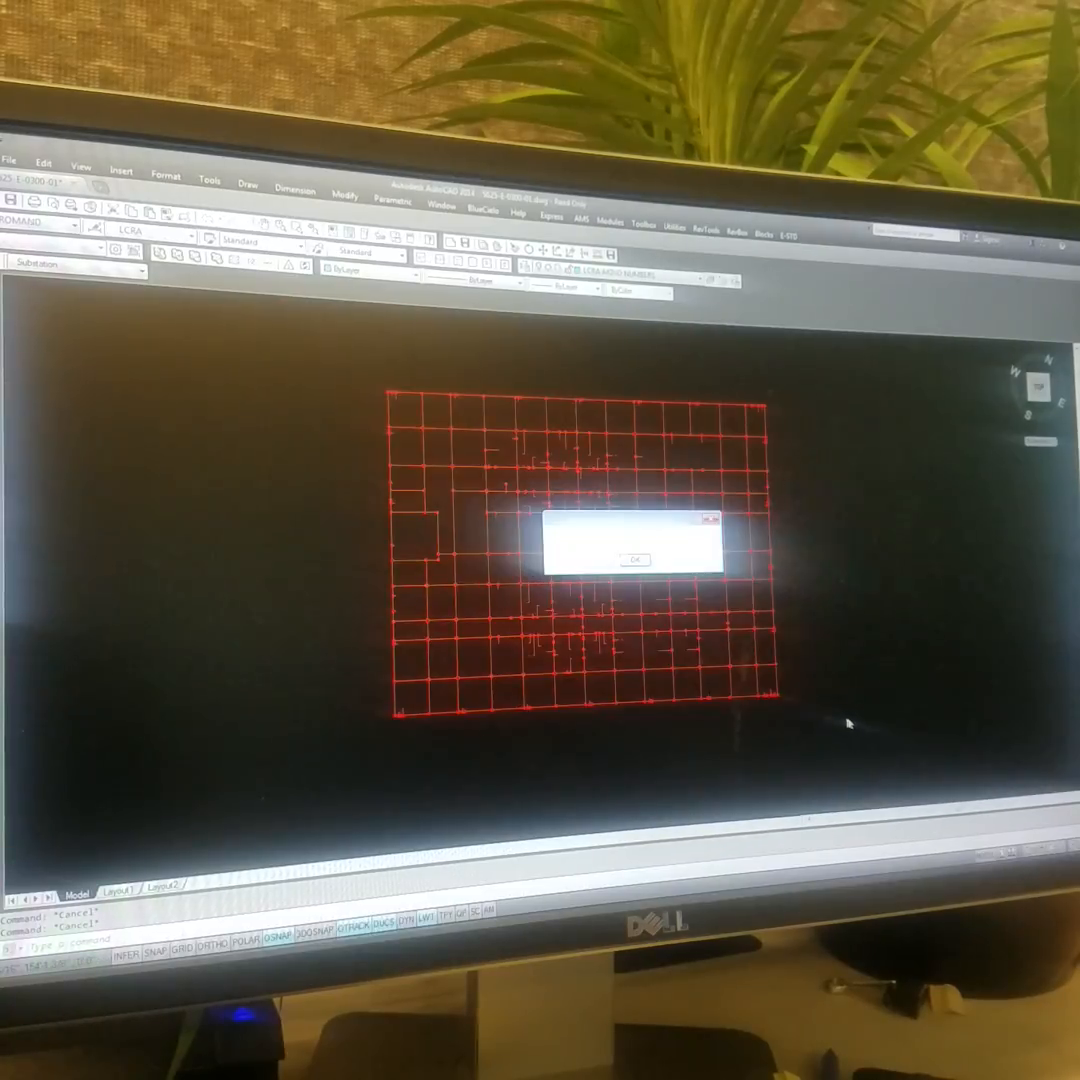
left_click(635, 558)
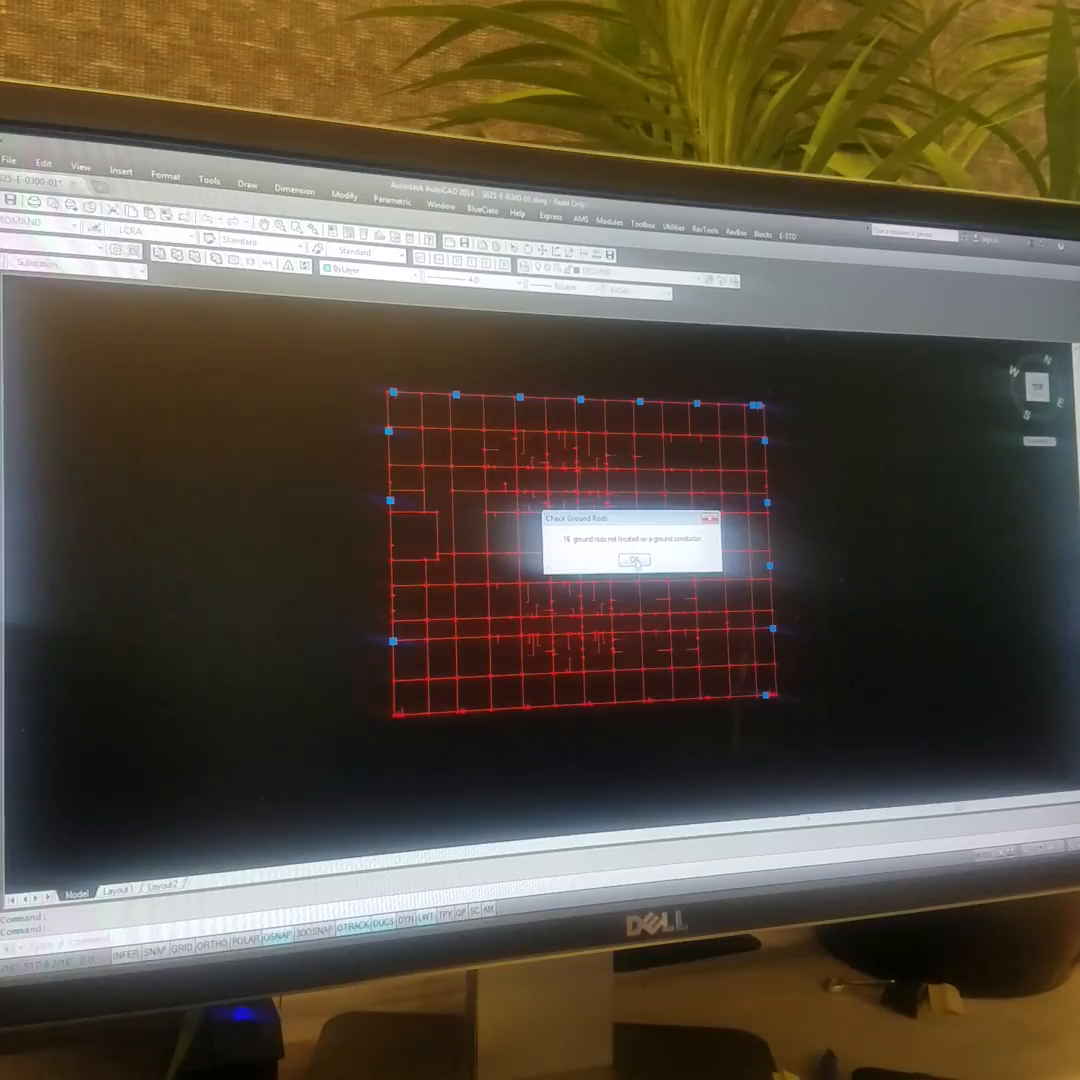
left_click(635, 561)
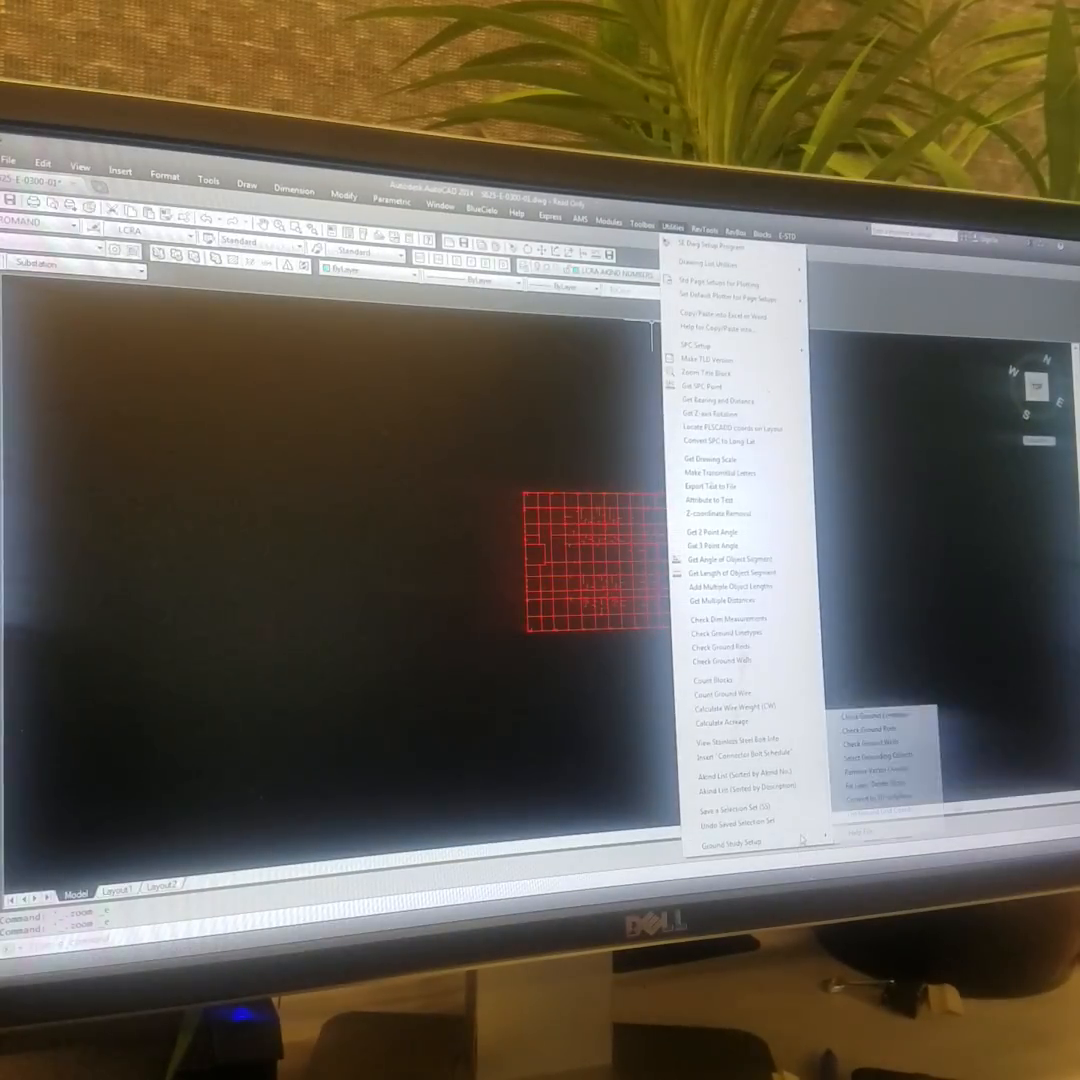
Run Check Ground Rods, now reporting only 2 rods off conductors, down from 16.
left_click(721, 647)
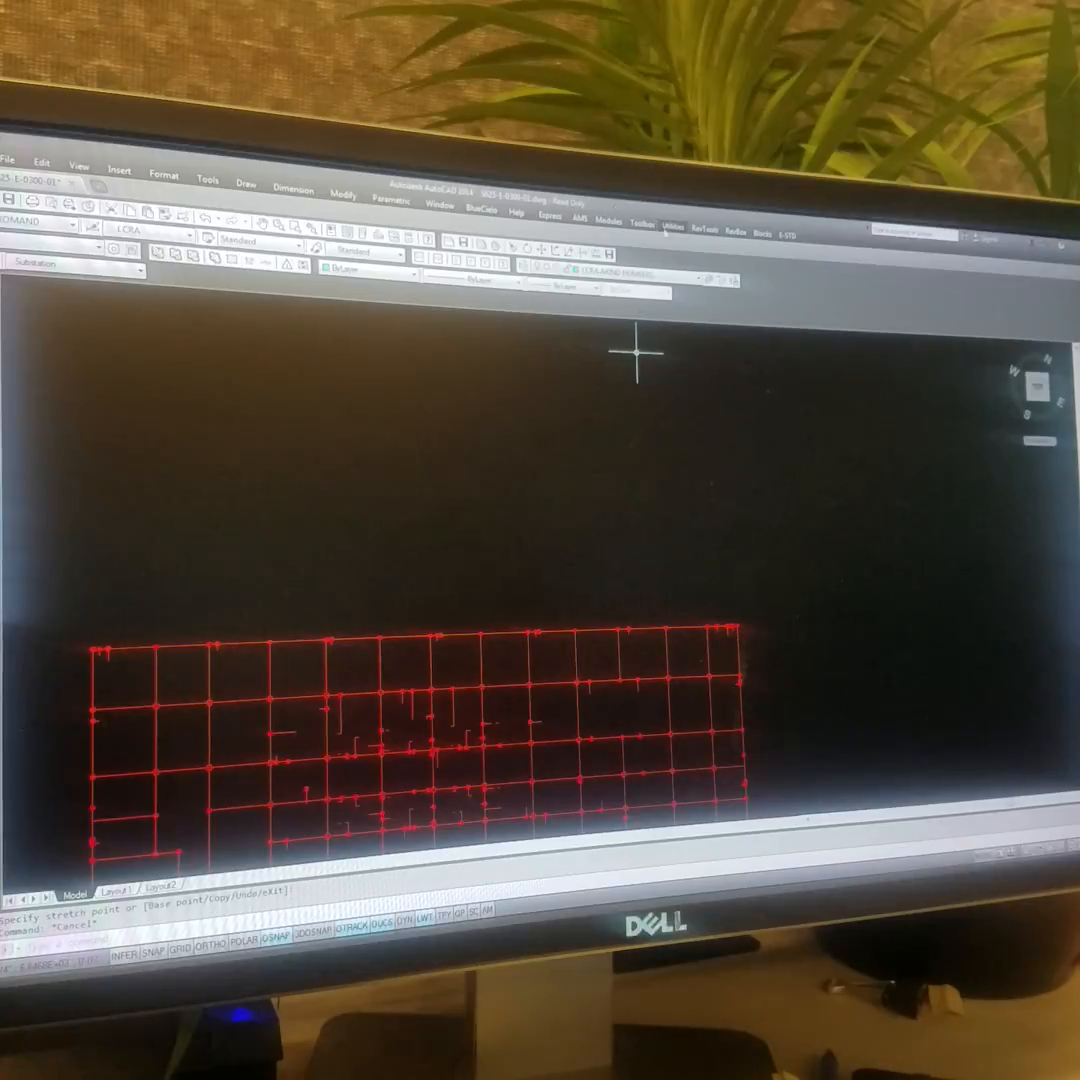
left_click(670, 227)
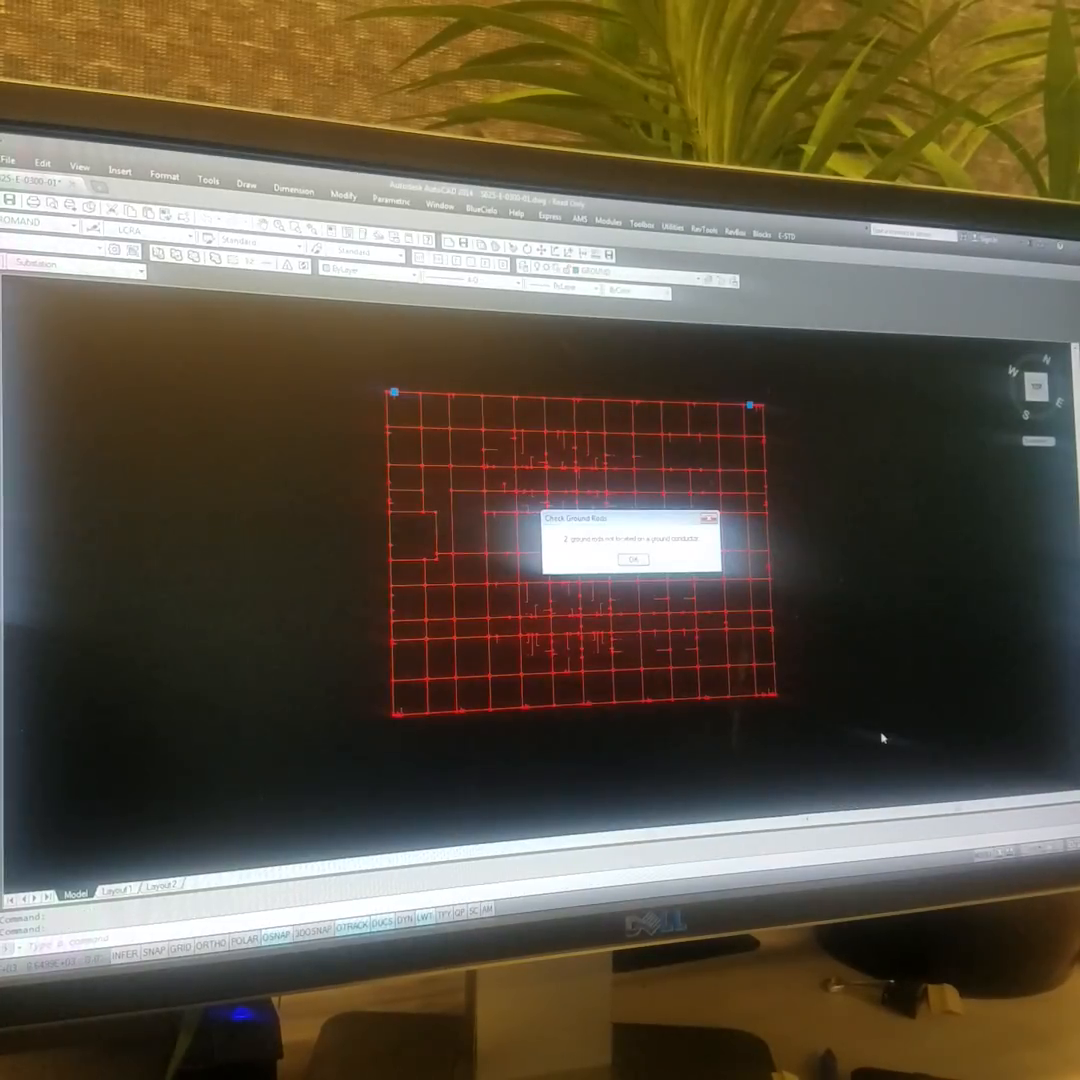
Dismiss the rod report, zoom extents, and rerun Check Ground Rods.
left_click(631, 559)
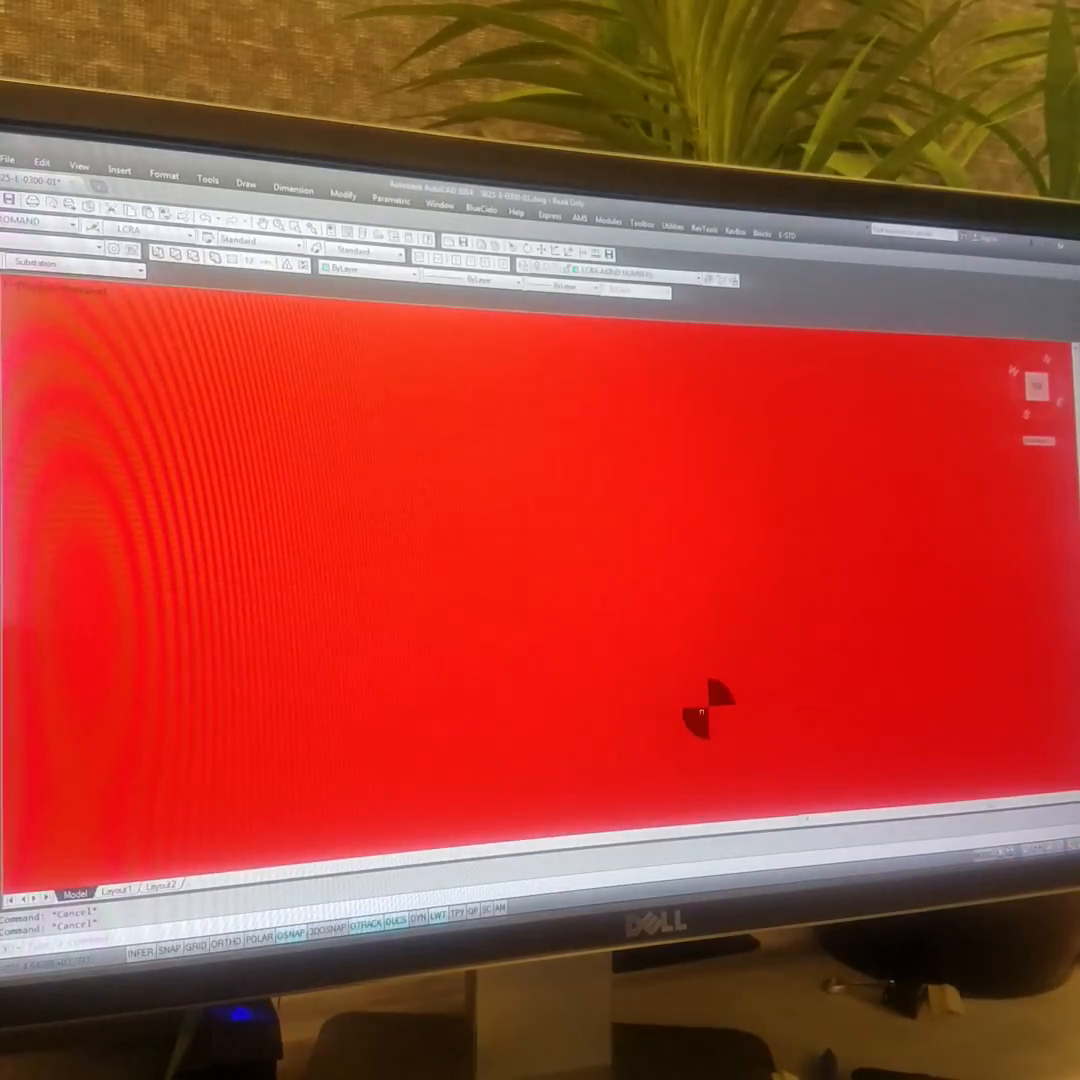
left_click(671, 224)
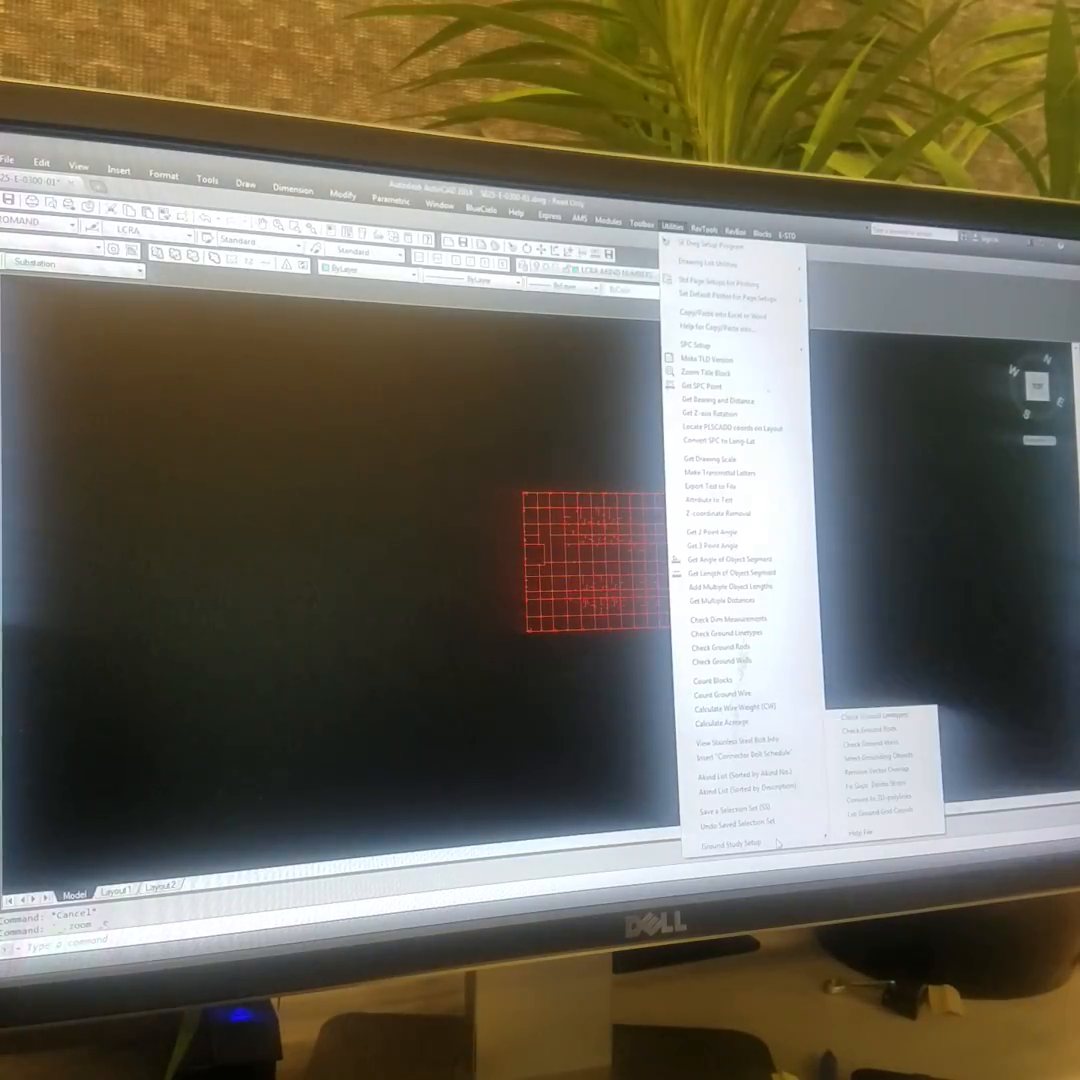
left_click(711, 646)
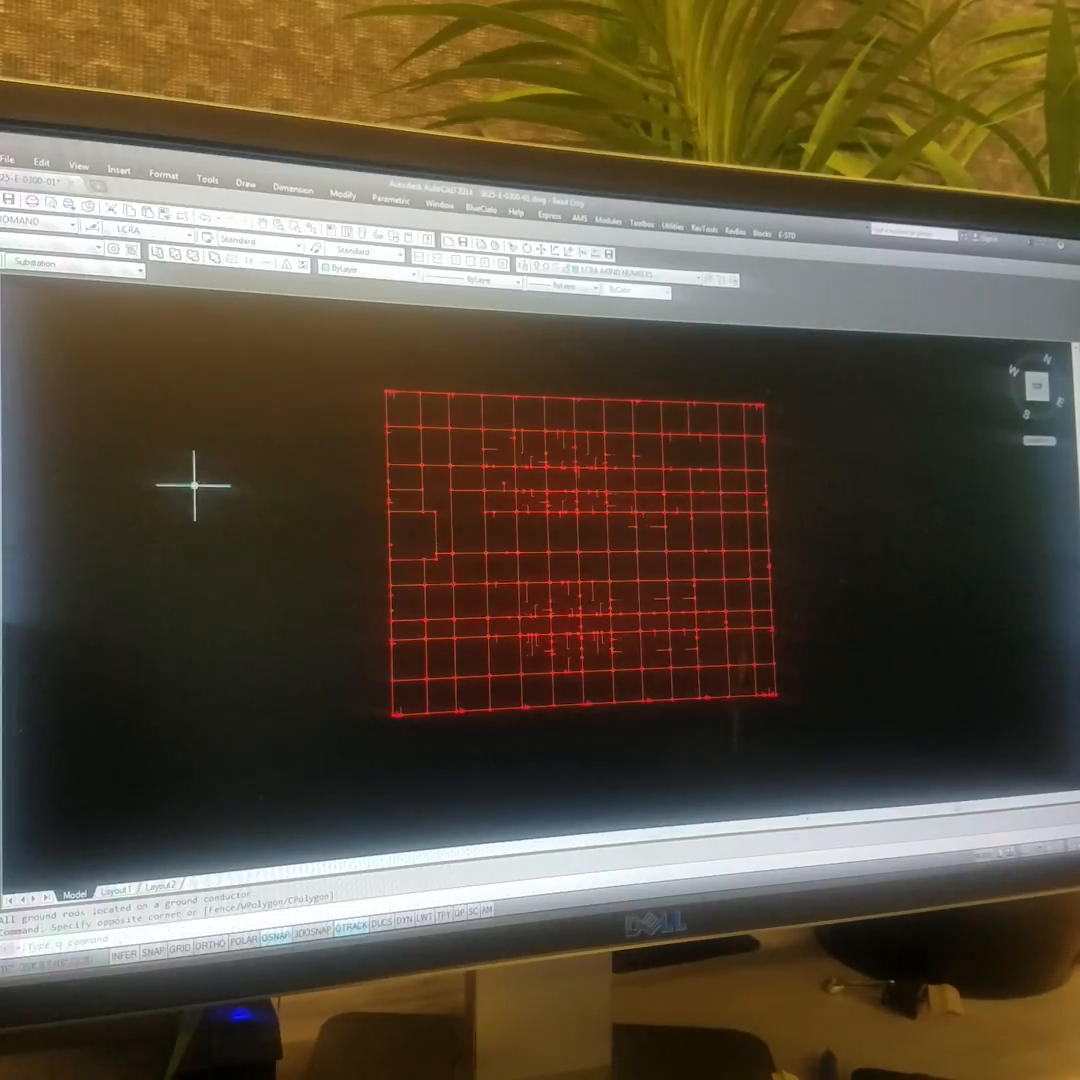
Confirm all rods pass the check and begin saving to the Grounding Reports folder.
left_click(11, 161)
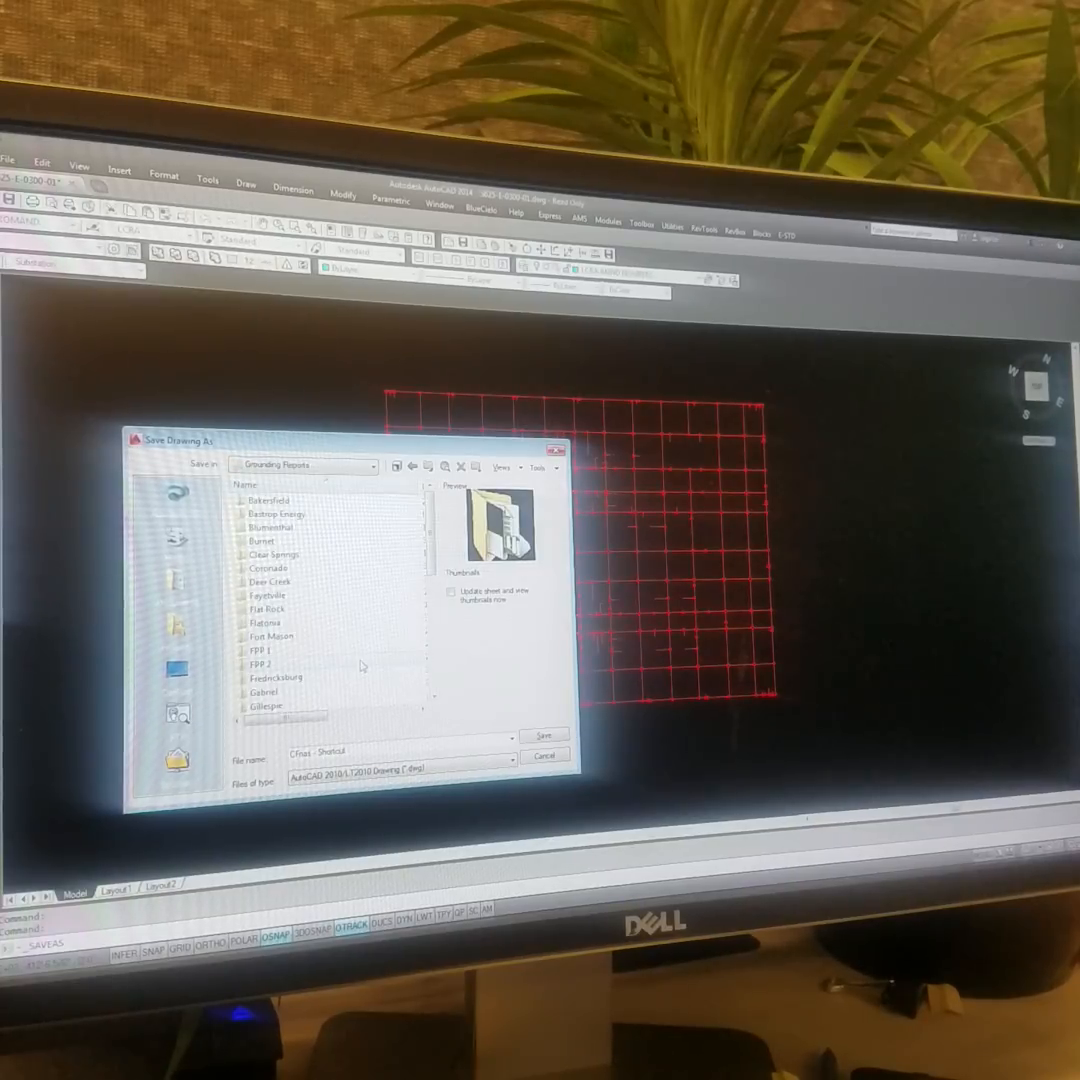
Create an Altair folder and save the drawing there as 'Altair Grounding Layout'.
right_click(362, 666)
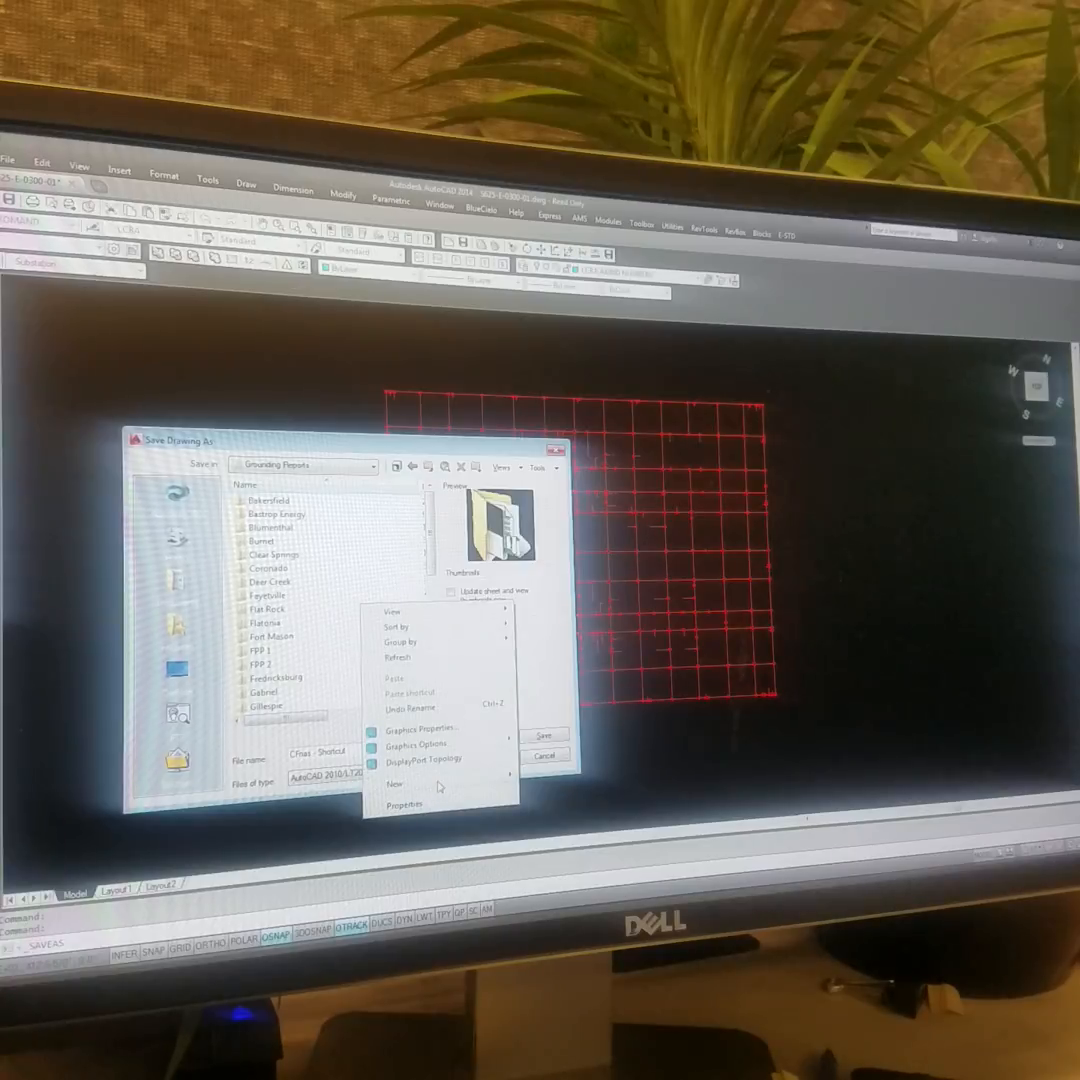
left_click(395, 783)
type("Altar Grounding Layout")
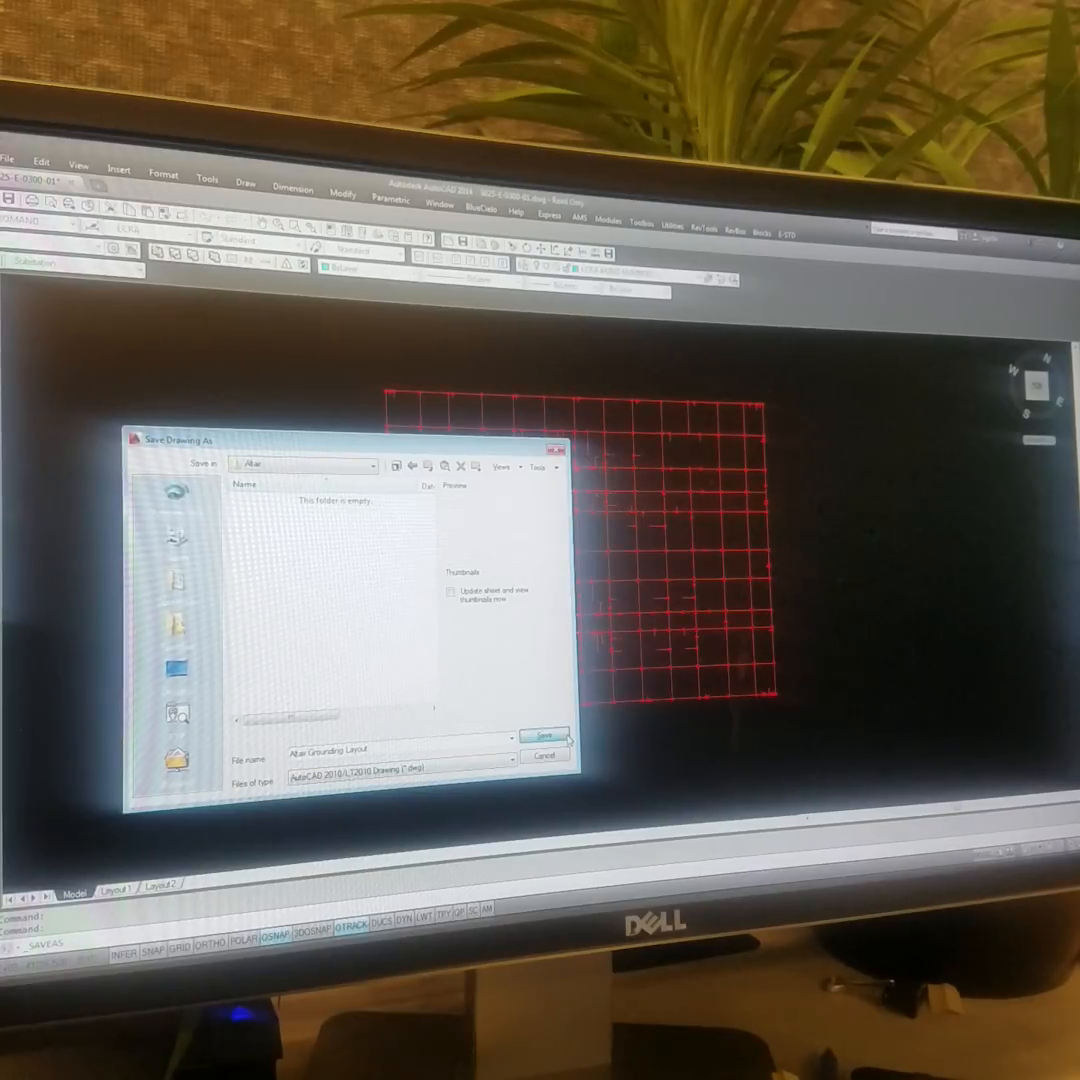
left_click(546, 736)
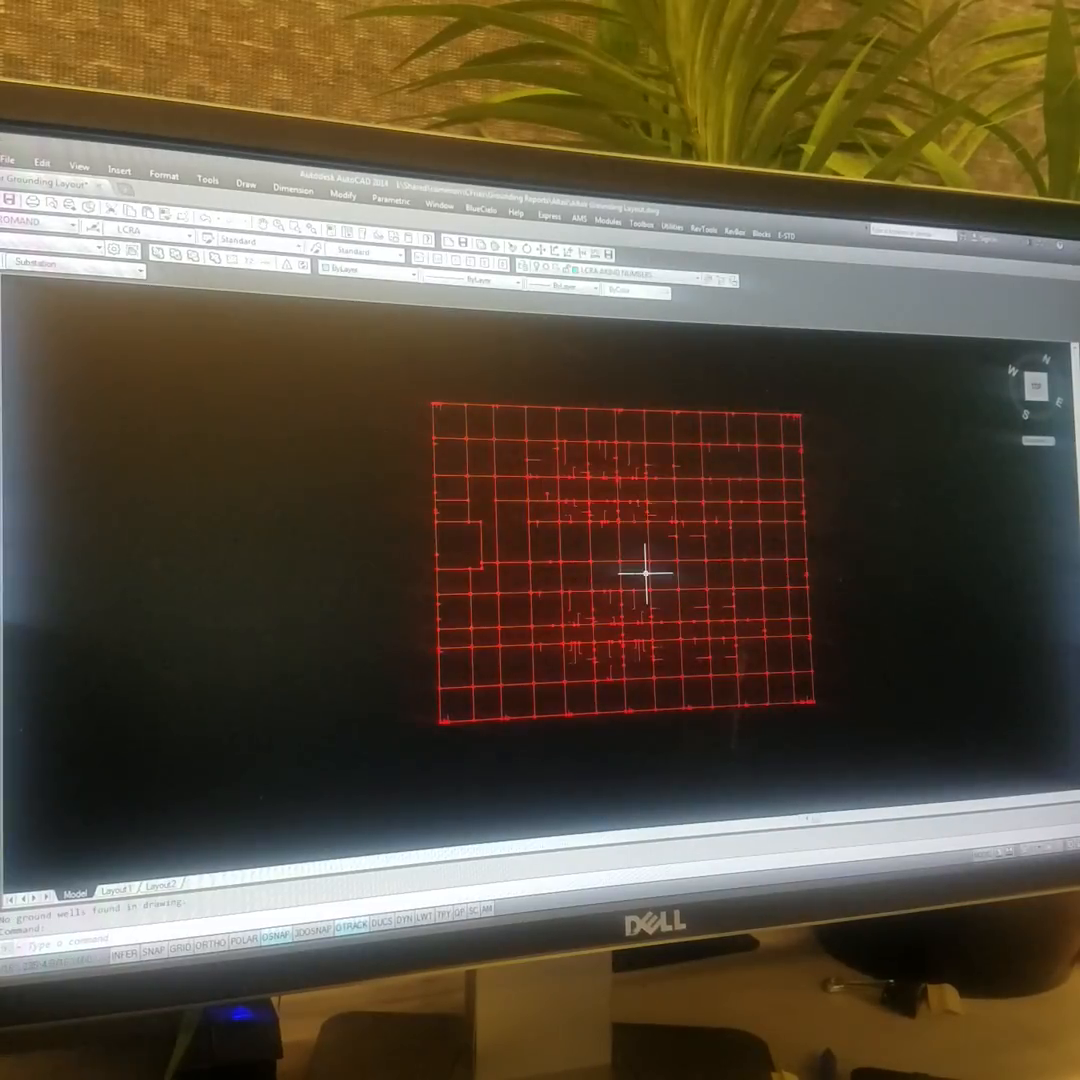
left_click(678, 226)
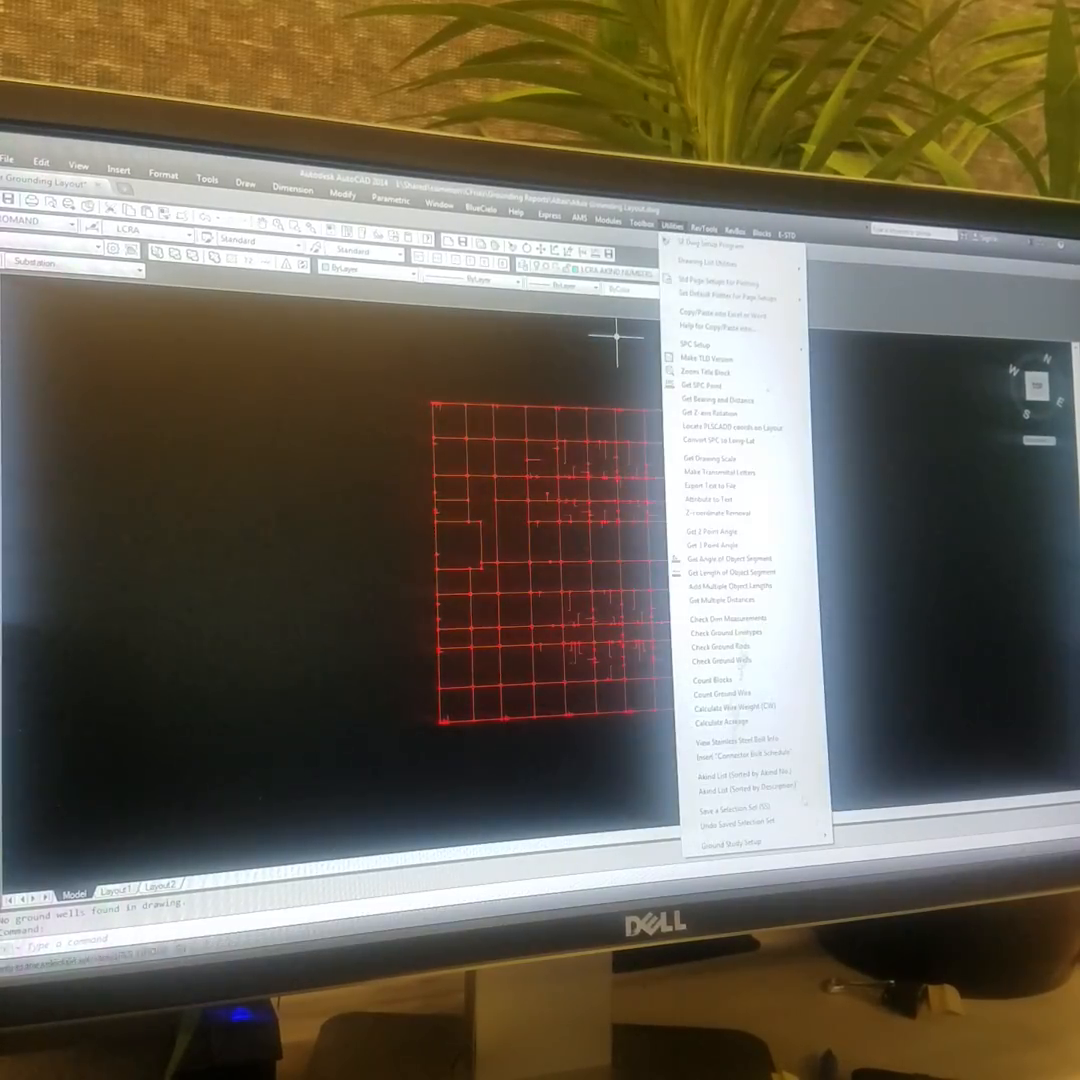
Run Select Grounding Objects, collecting 221 grounding objects in the drawing.
left_click(722, 659)
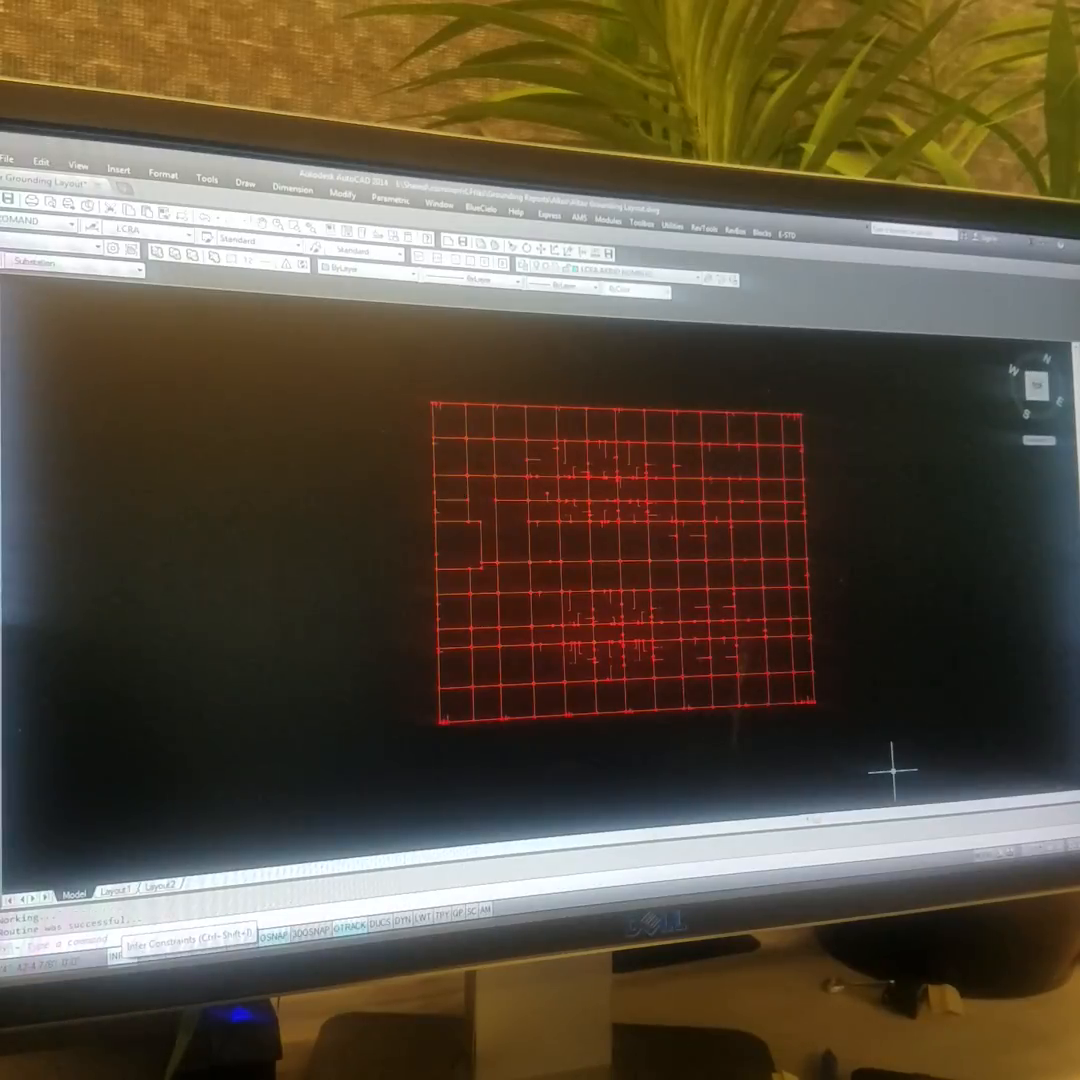
left_click(670, 226)
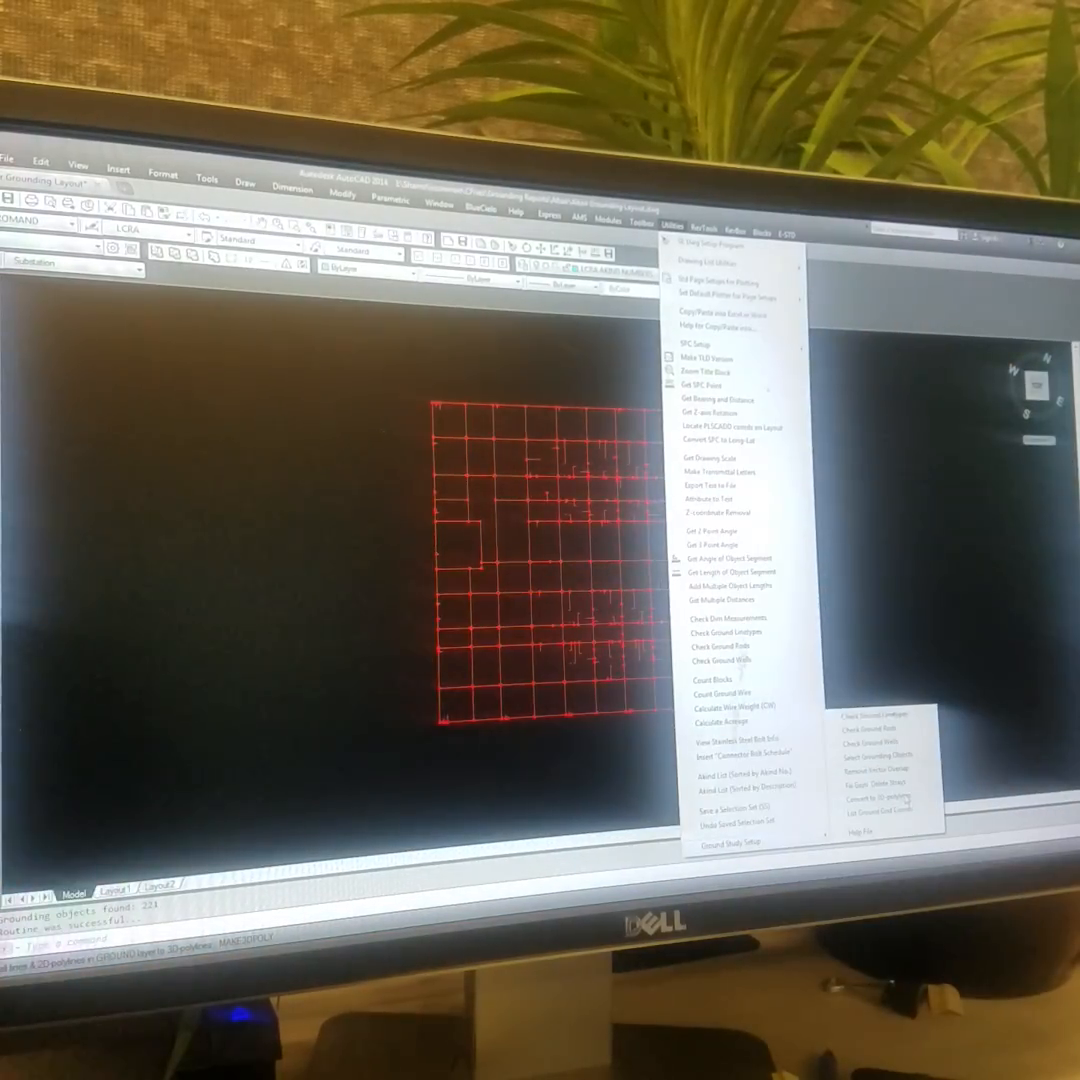
Run Convert to 3D-polylines from Ground Study Setup and confirm the warning with Yes.
left_click(878, 799)
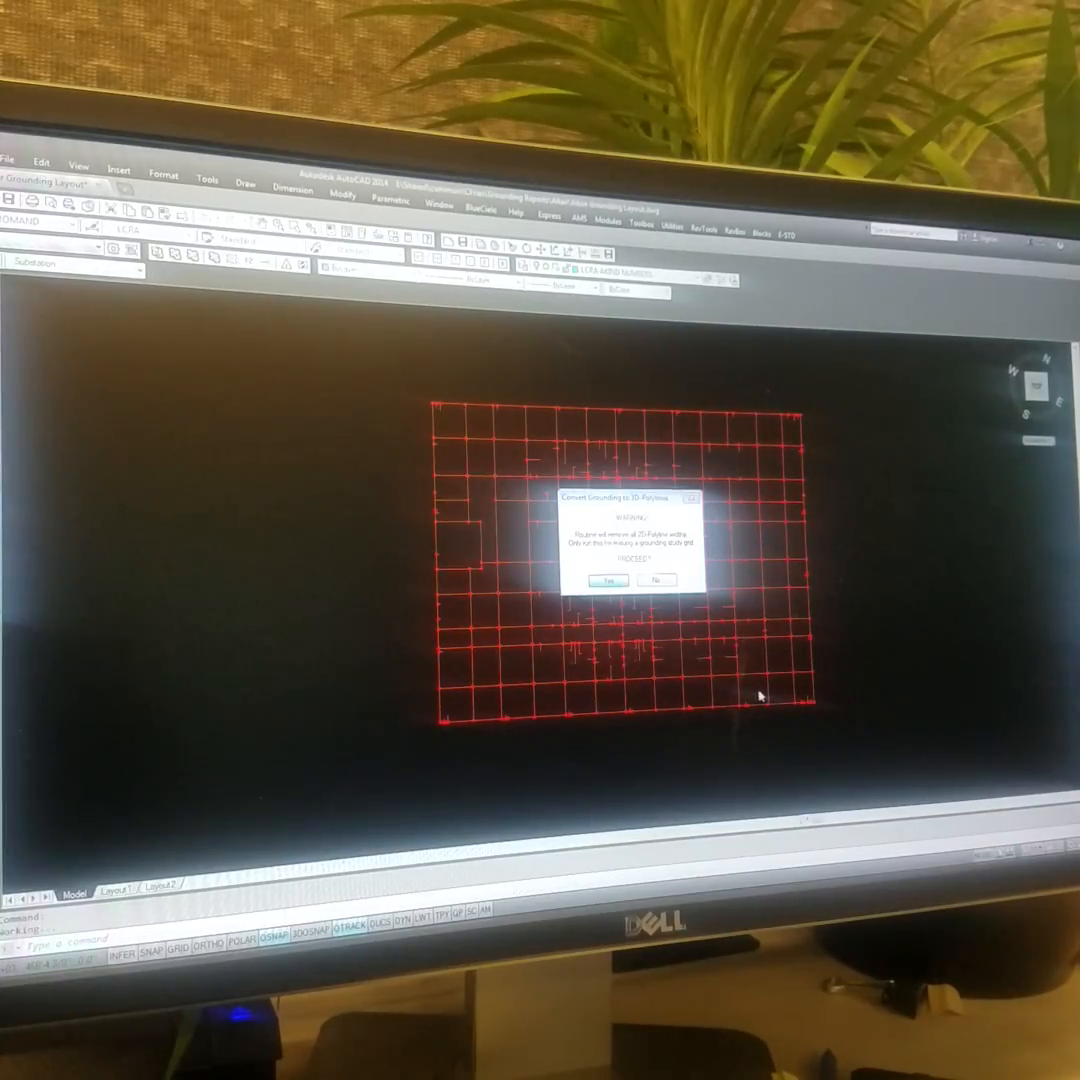
left_click(608, 580)
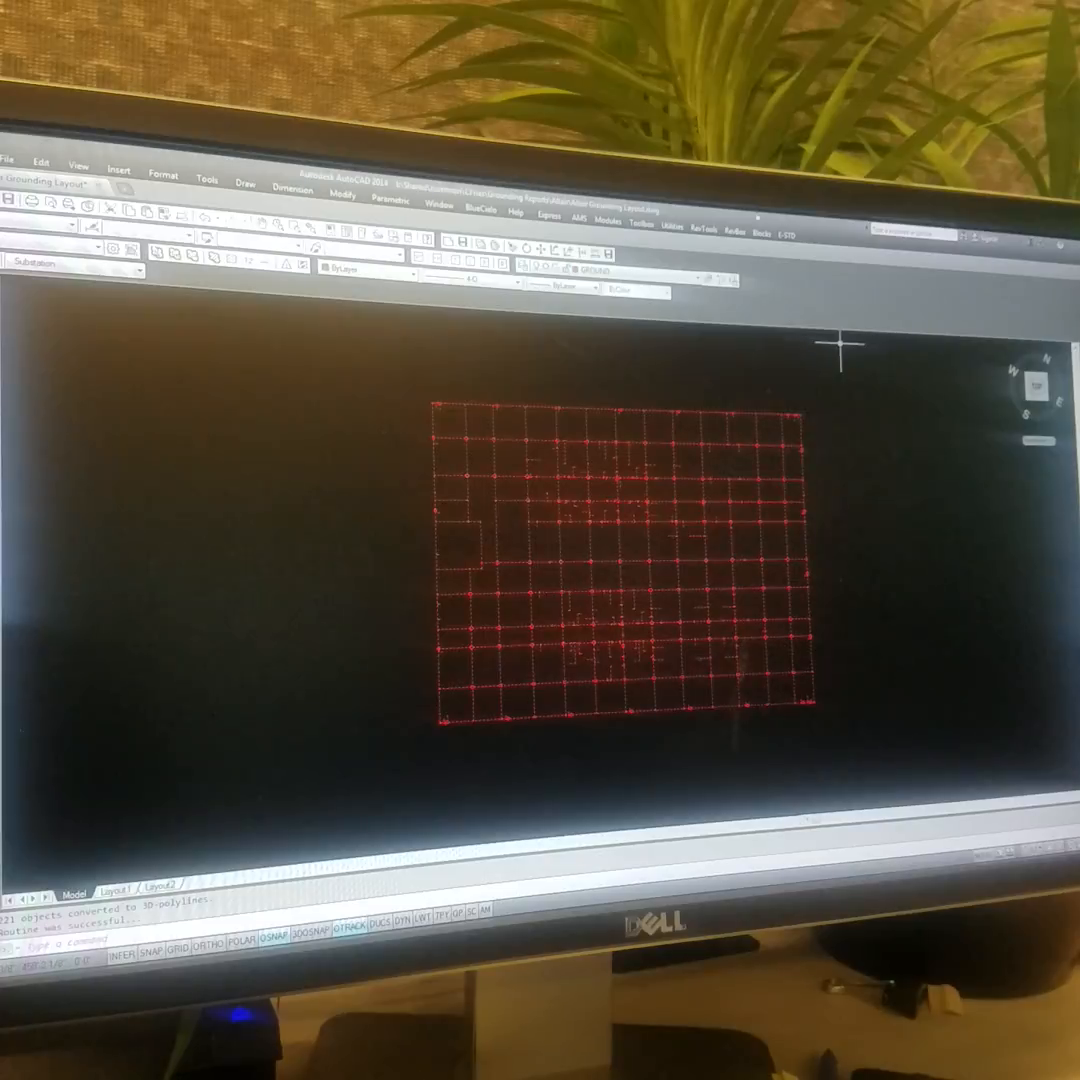